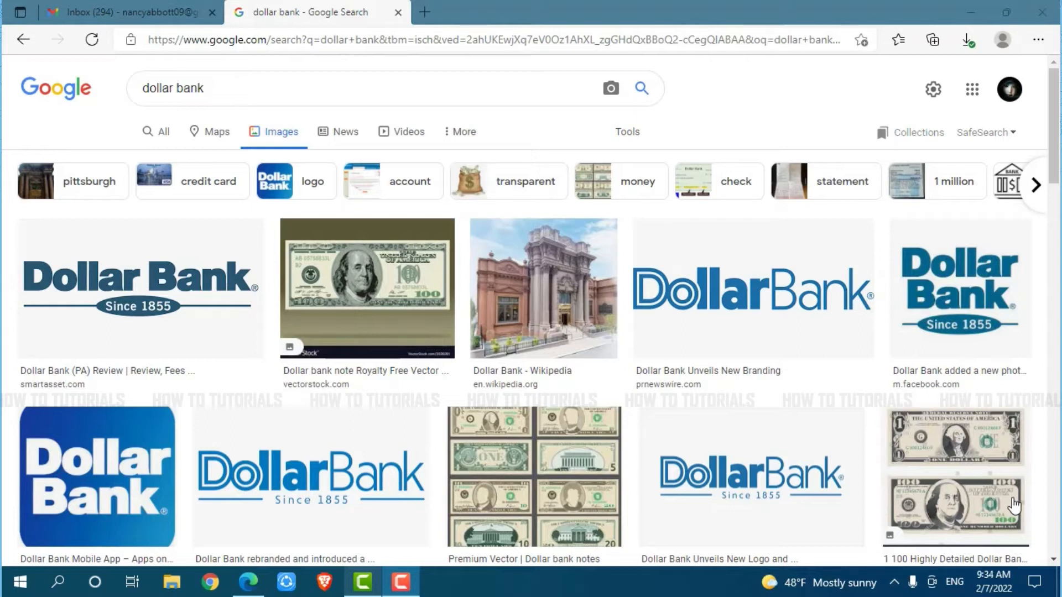
mouse_move(770, 377)
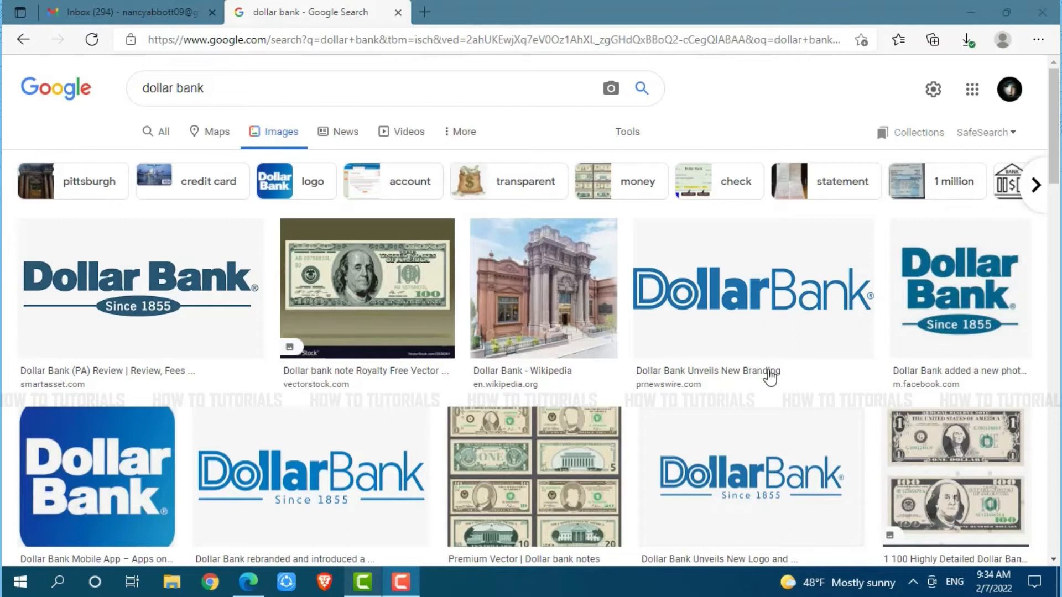
mouse_move(848, 356)
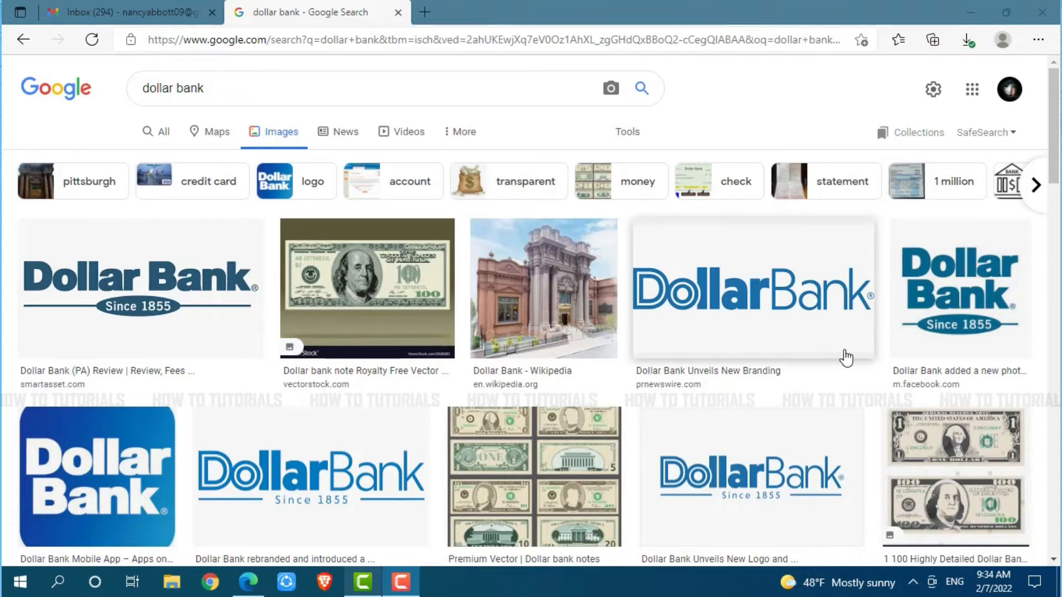
mouse_move(436, 10)
type("d")
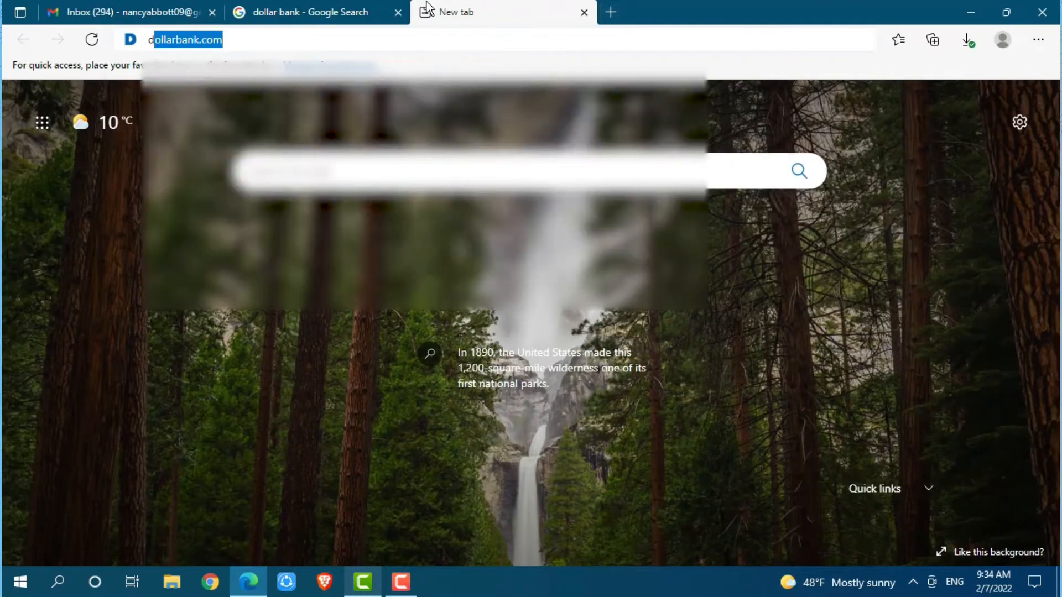
Step: Load dollarbank.com from the address-bar autocomplete in the new tab
left_click(187, 40)
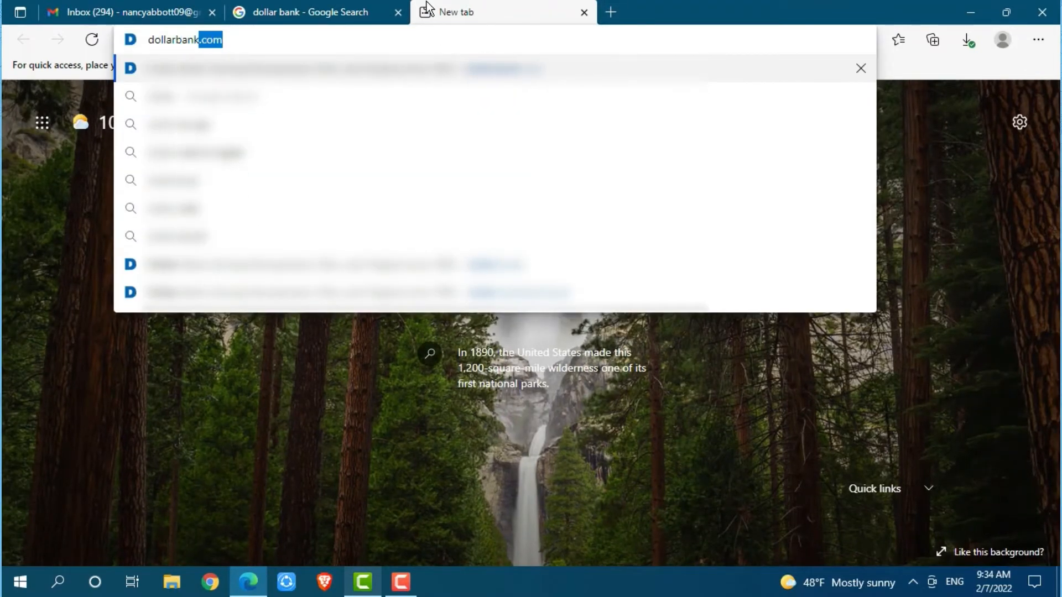
key("Enter")
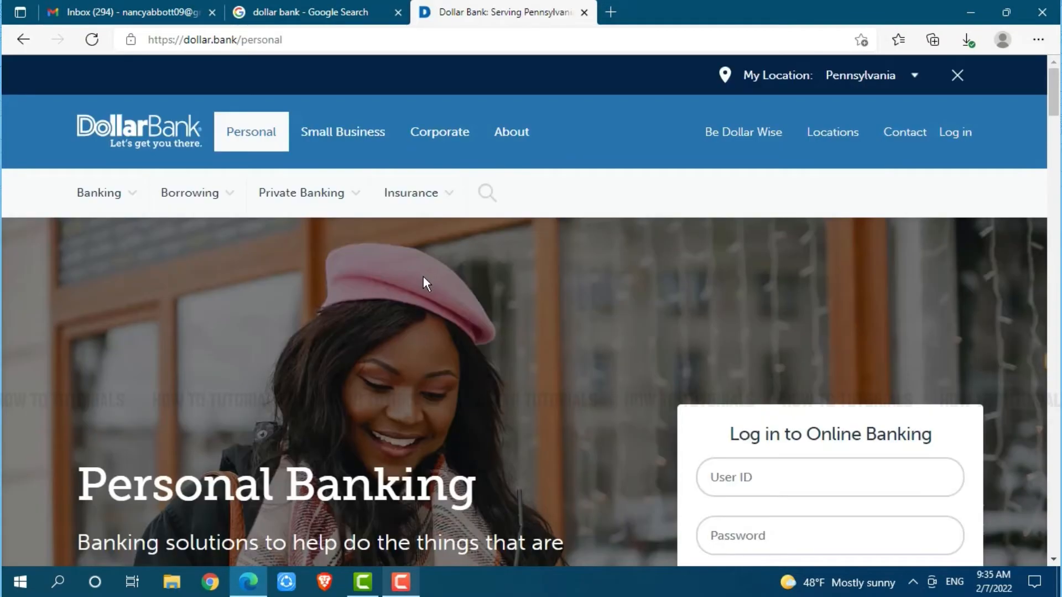
mouse_move(907, 201)
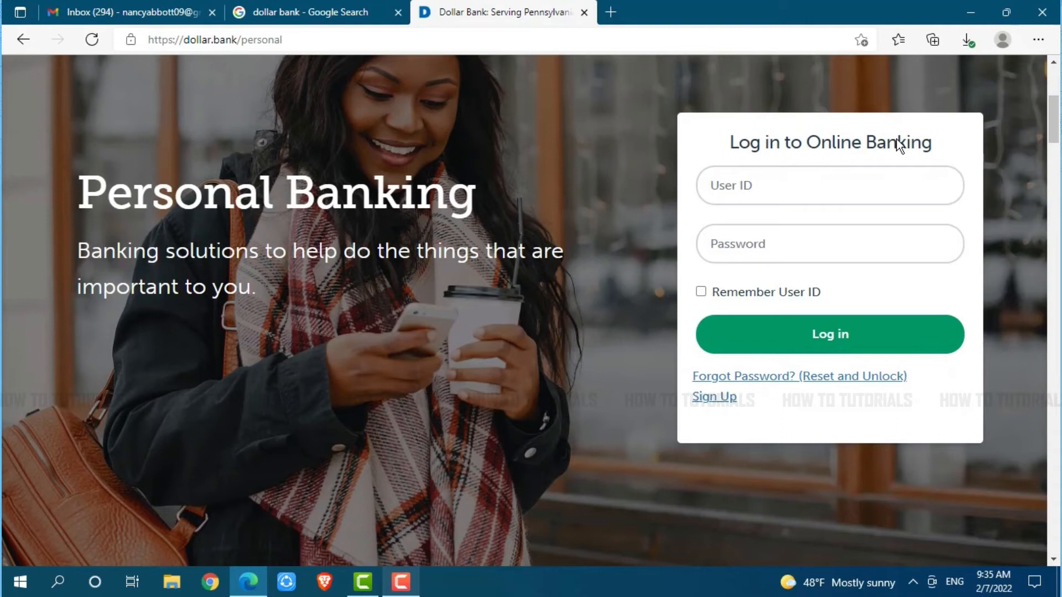
mouse_move(874, 235)
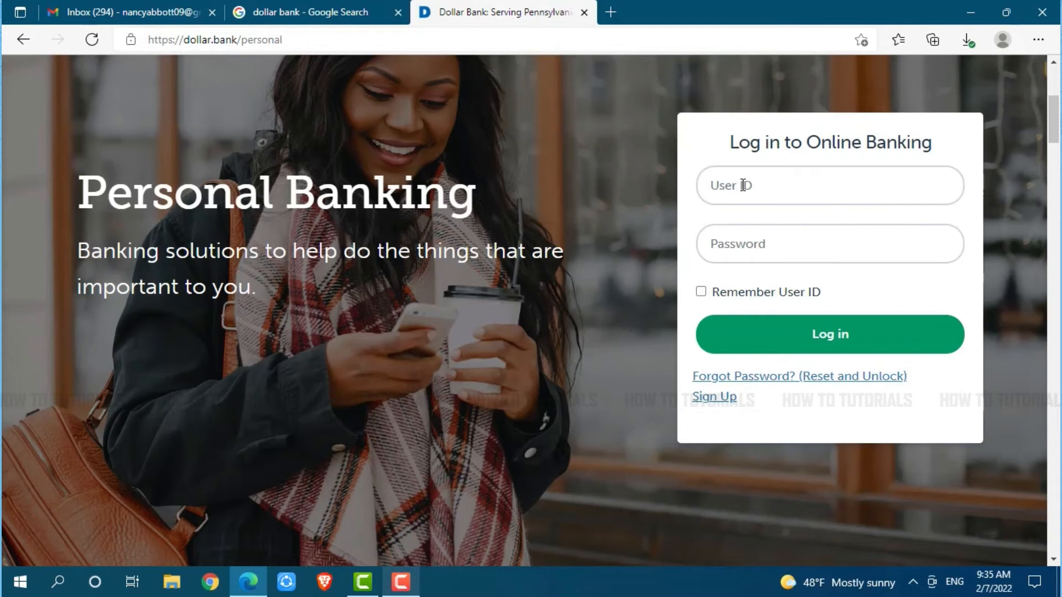
Step: Fill the login form with user ID 'na' and the masked password, without submitting
type("na")
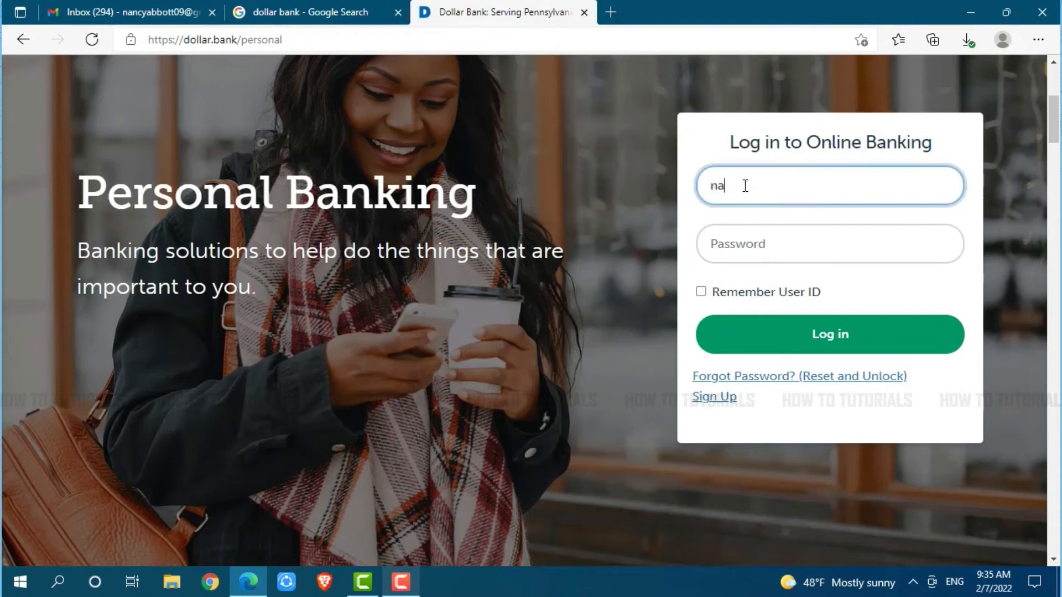
type("•••••")
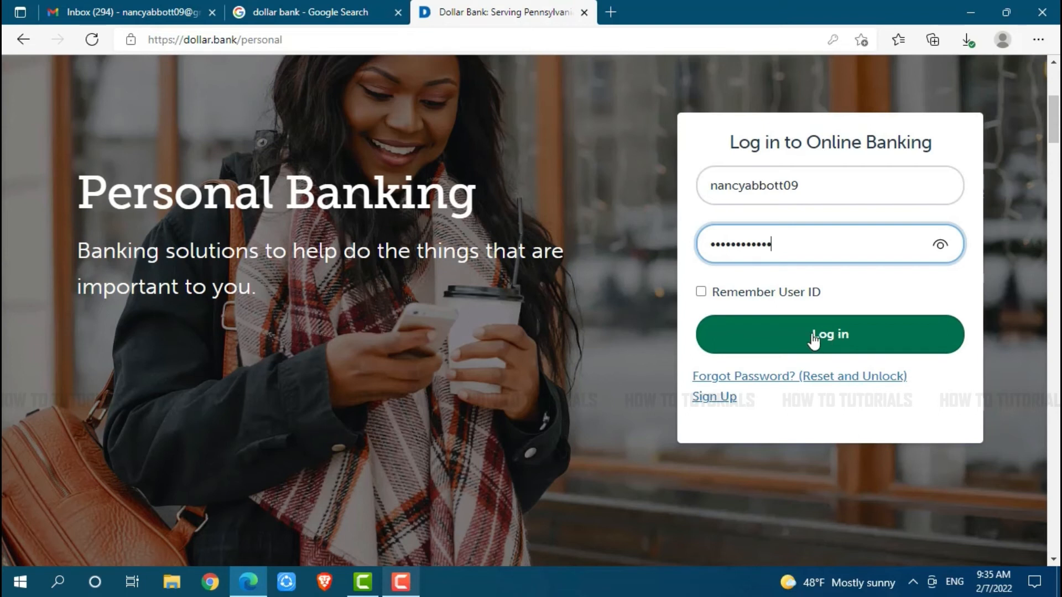
mouse_move(793, 389)
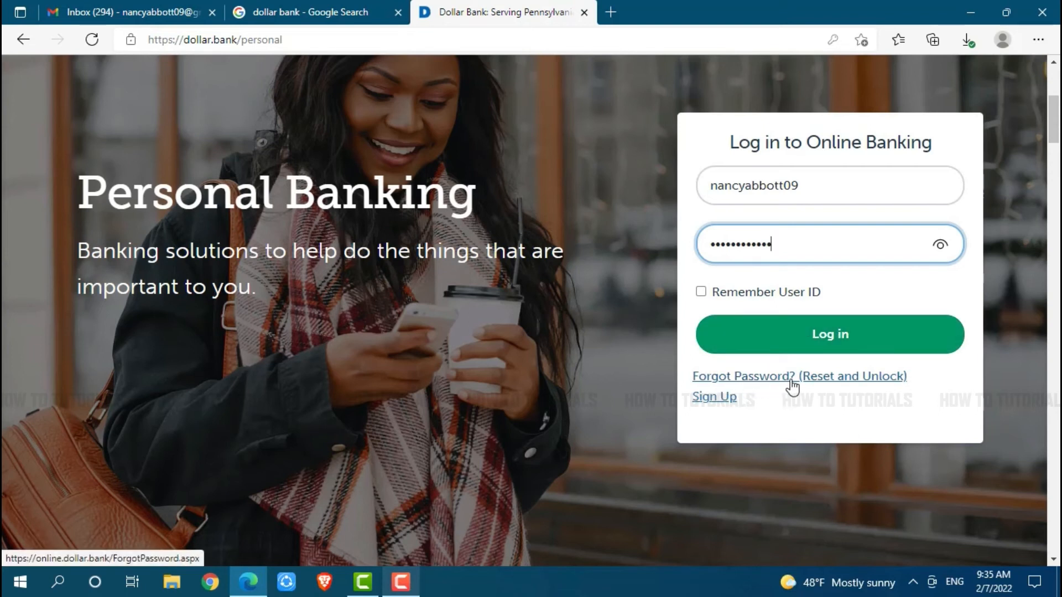
mouse_move(801, 388)
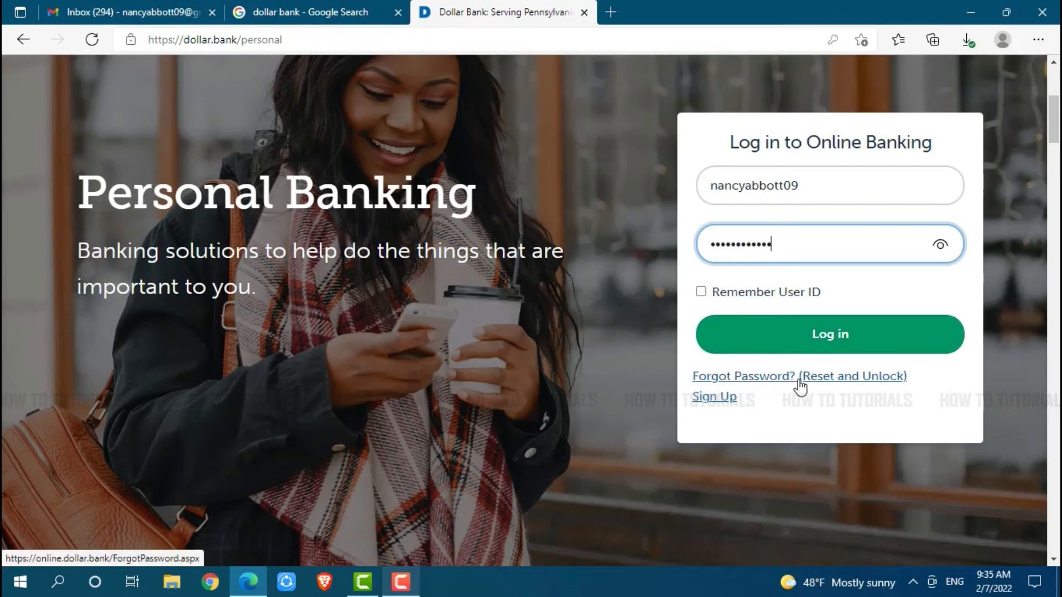